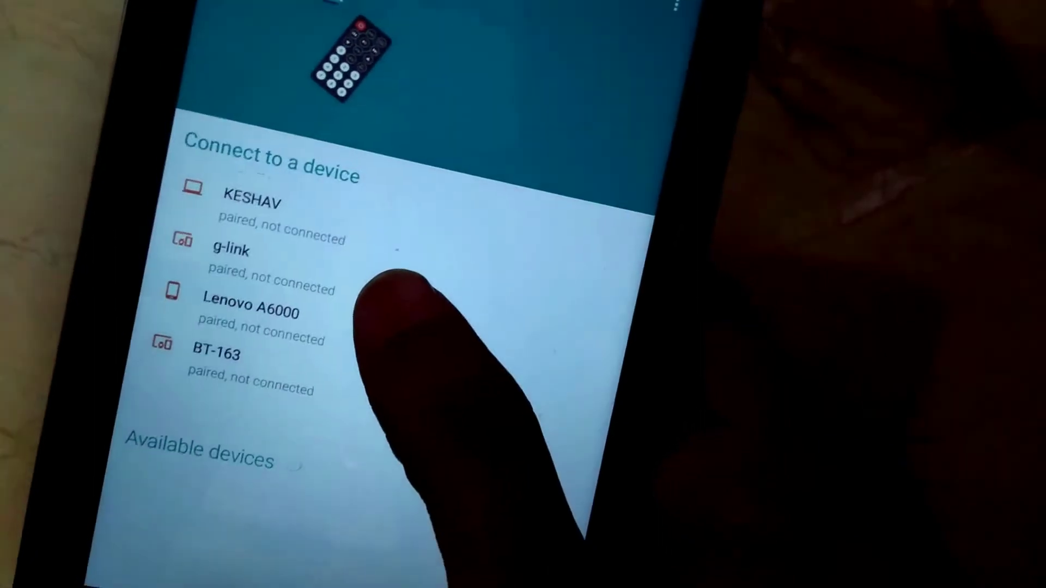
# Select the paired g-link Bluetooth module as the device to connect to.
pyautogui.click(216, 354)
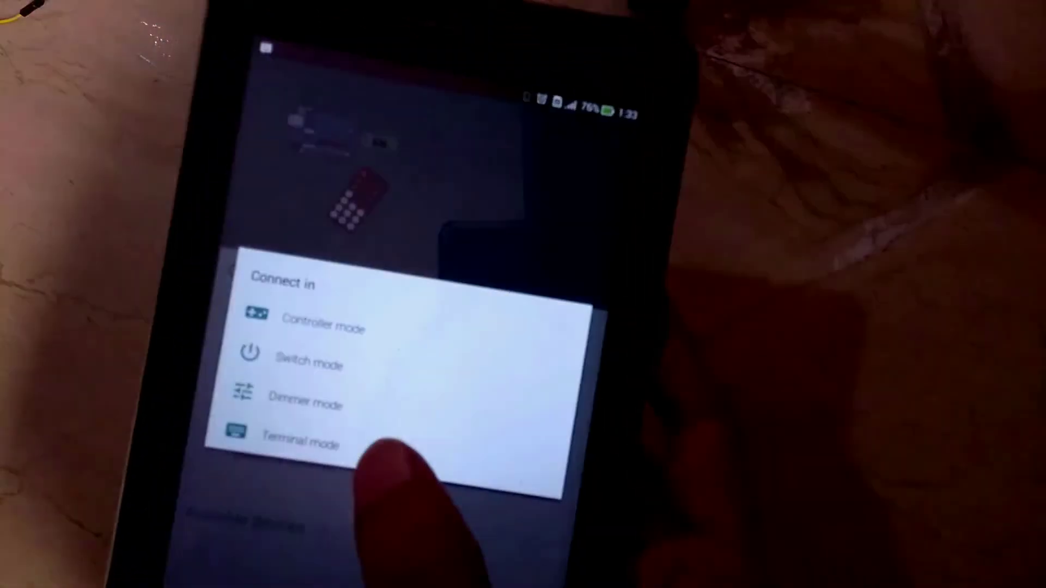
# Start a Terminal-mode session with g-link, which replies 'Please enter A to H only'.
pyautogui.click(298, 442)
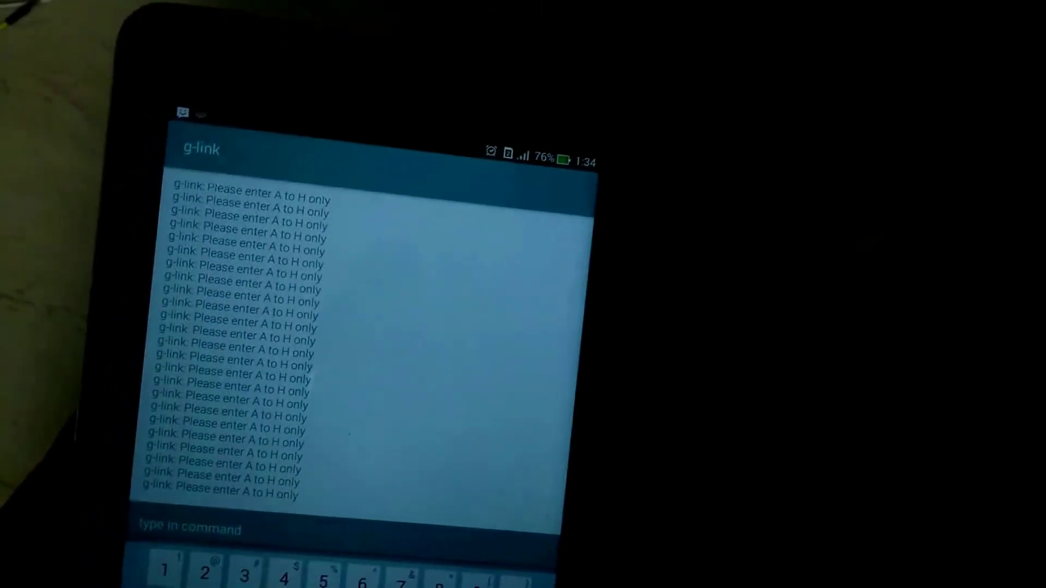
# Enter the letter command A into the g-link terminal field, ready to send.
pyautogui.write('A')
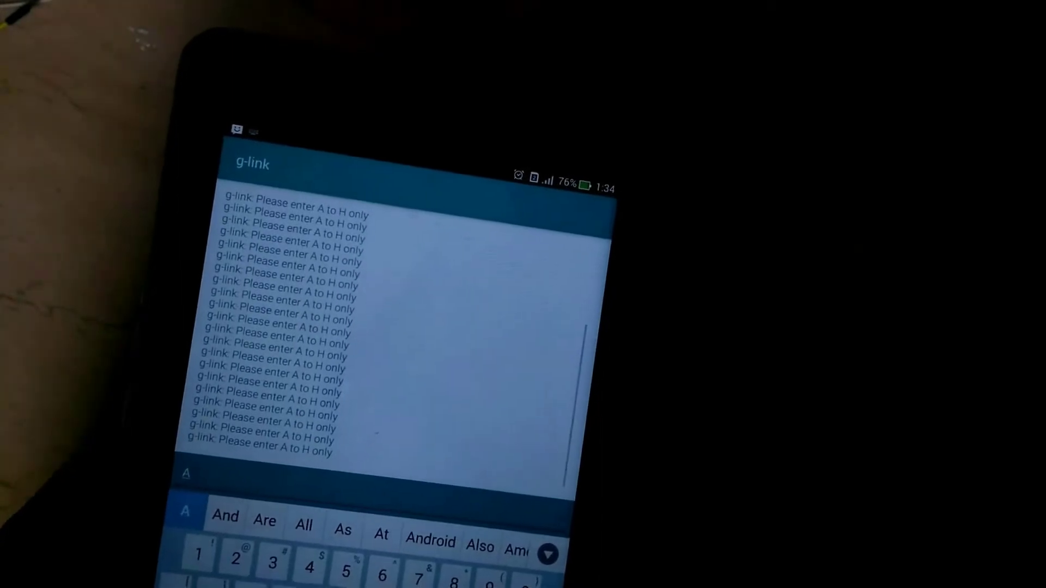